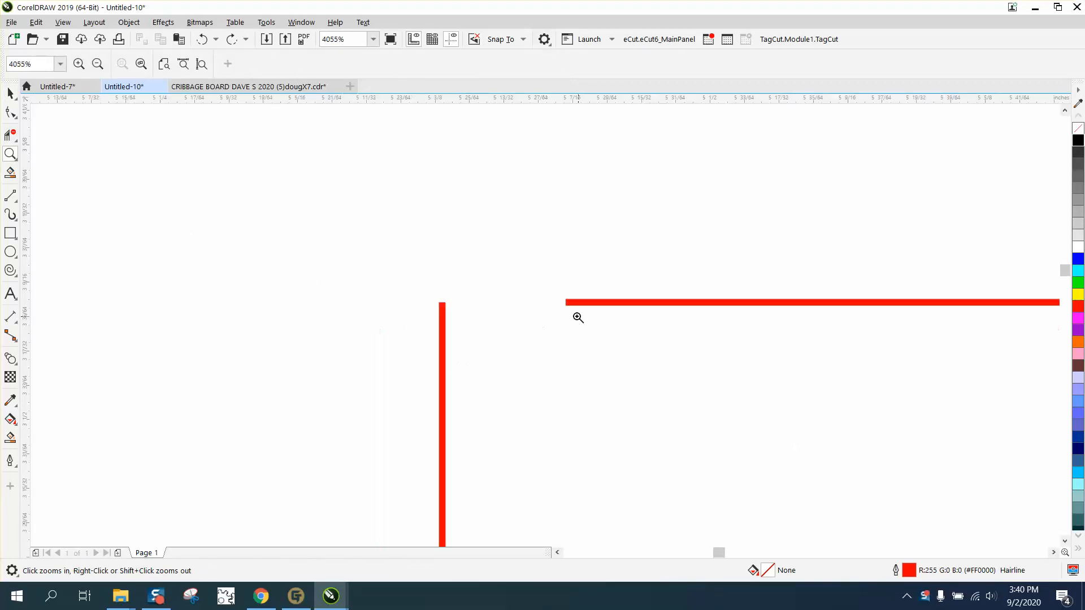
{"action": "mouse_move", "coordinate": [144, 186]}
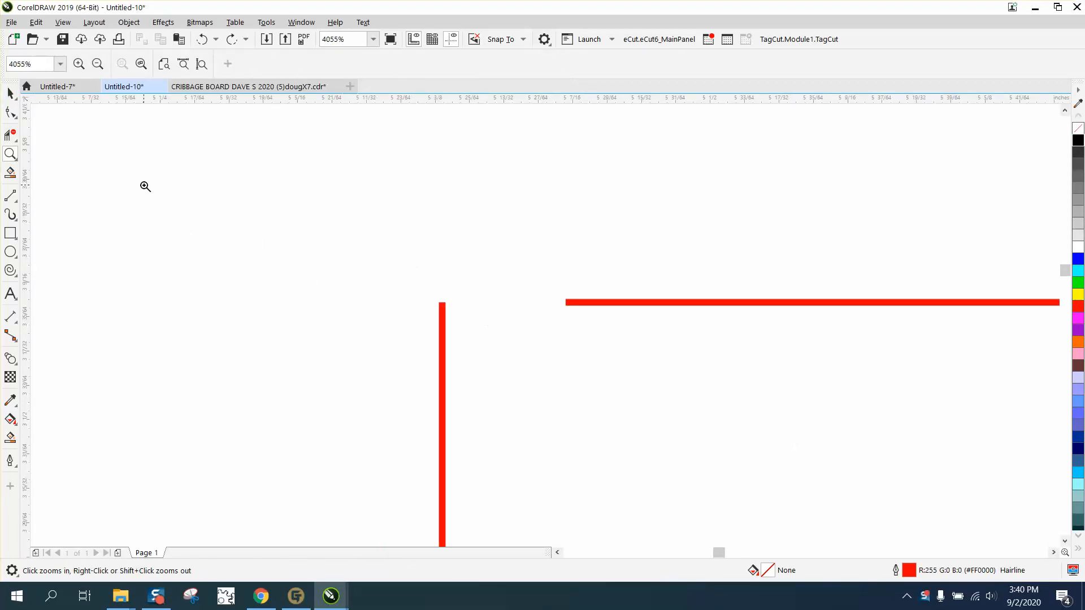
Move the Endpoint Tolerance prompt aside and cancel it, leaving the red lines unjoined
{"action": "left_click", "coordinate": [10, 93]}
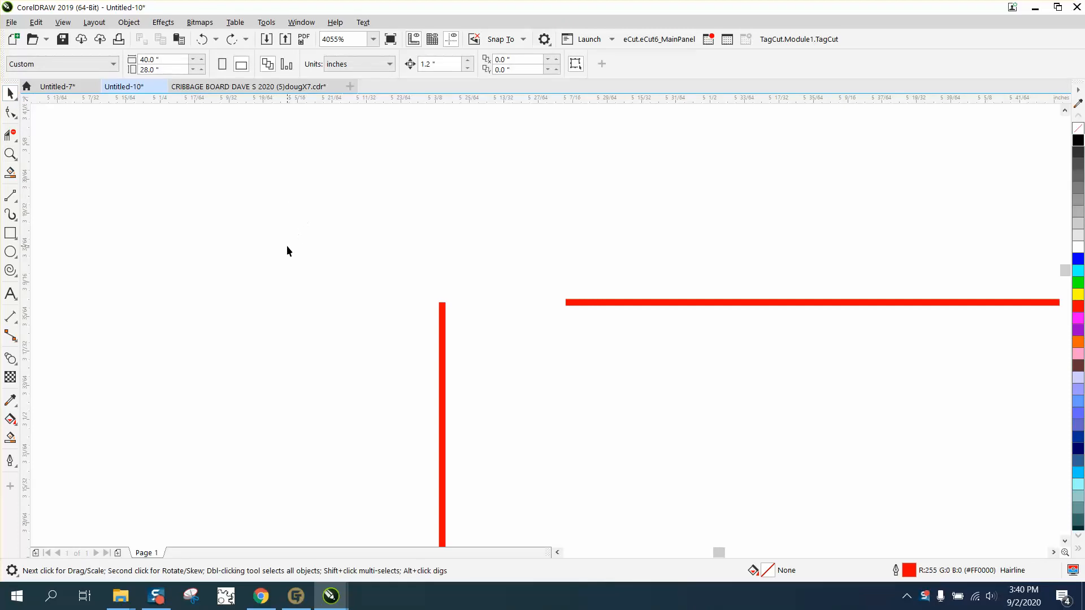
{"action": "mouse_move", "coordinate": [394, 260]}
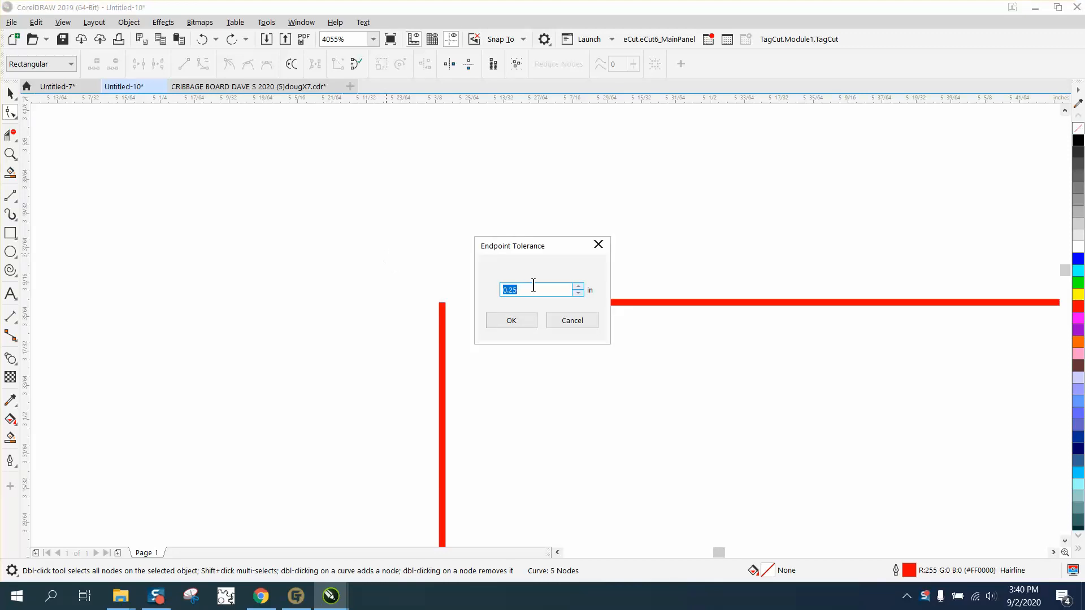
{"action": "left_click_drag", "start_coordinate": [512, 245], "coordinate": [613, 181]}
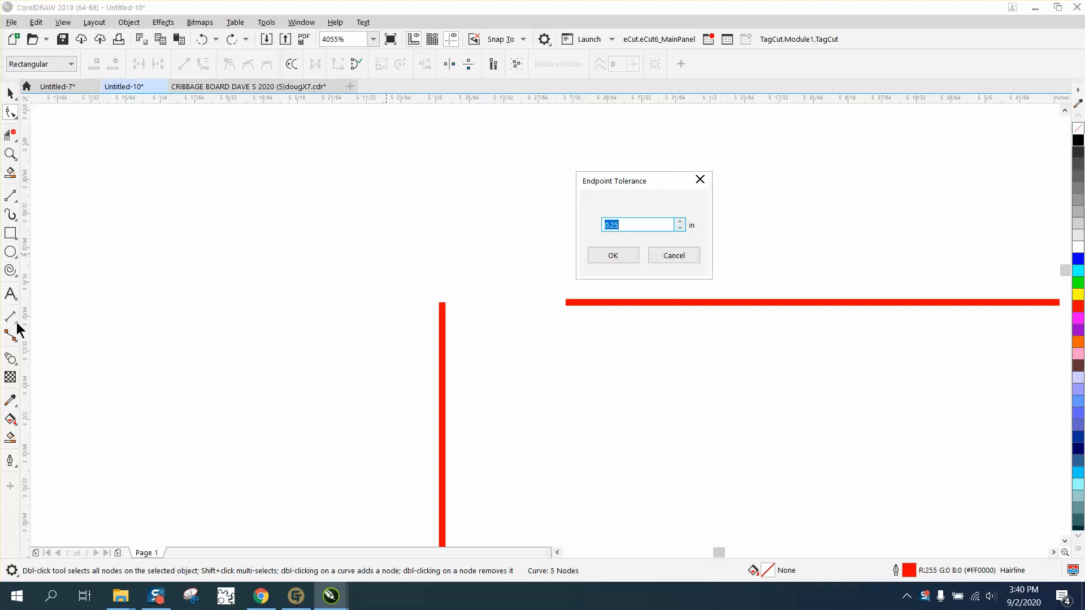
{"action": "left_click", "coordinate": [611, 254]}
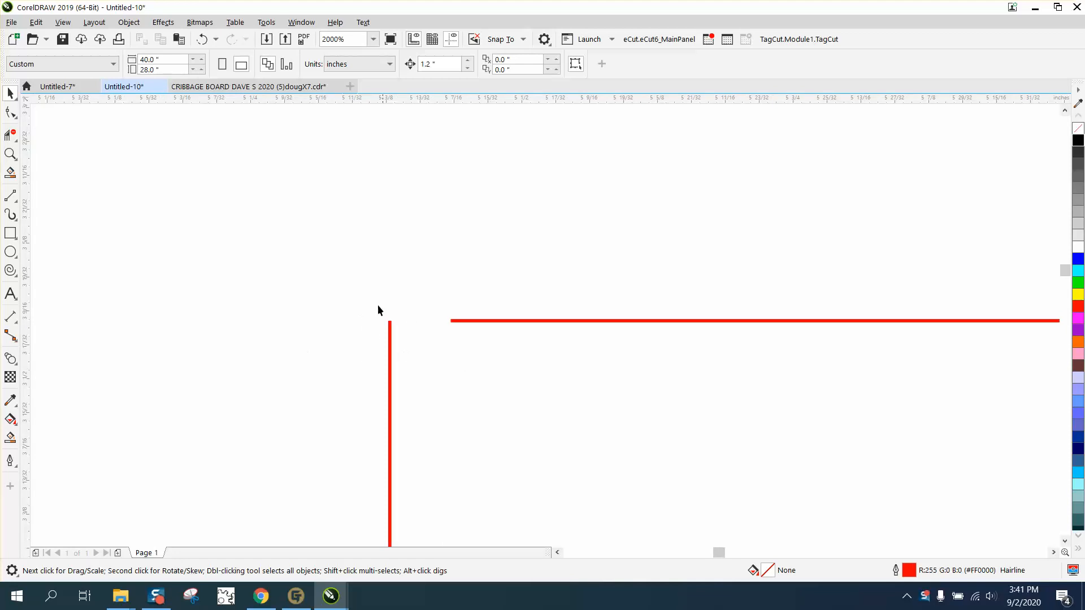
{"action": "mouse_move", "coordinate": [104, 322]}
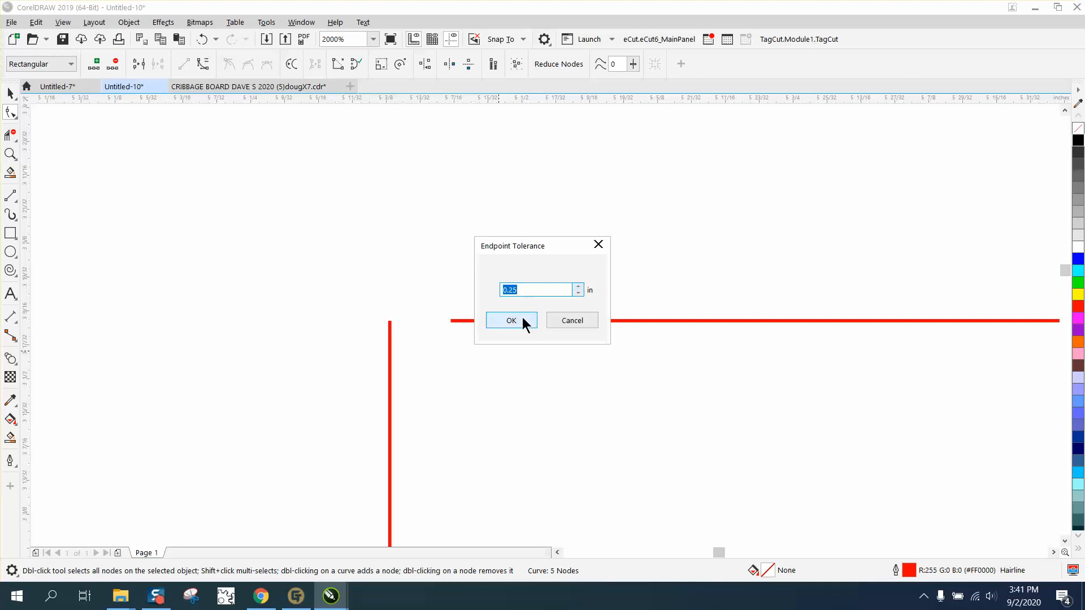
Confirm the 0.25 in endpoint tolerance so the two red lines join into one corner curve
{"action": "left_click", "coordinate": [510, 320]}
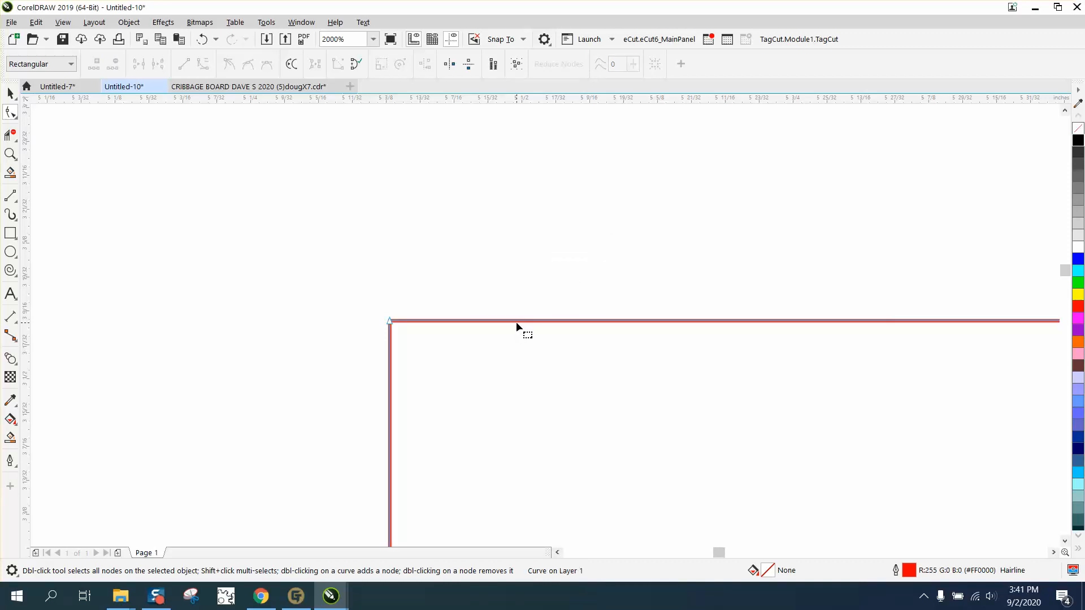
{"action": "mouse_move", "coordinate": [69, 143]}
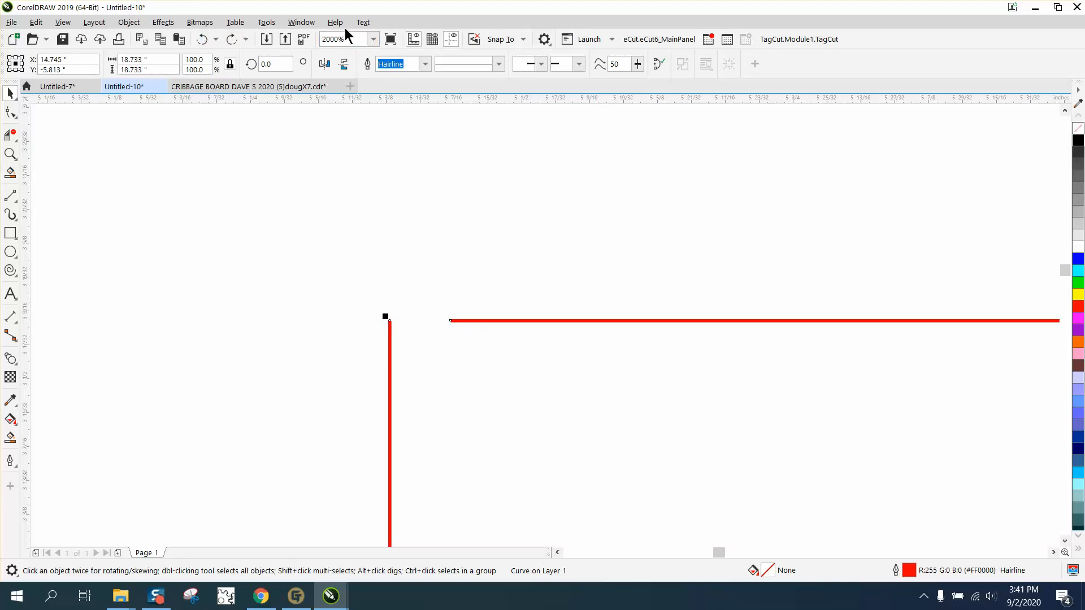
{"action": "mouse_move", "coordinate": [335, 22]}
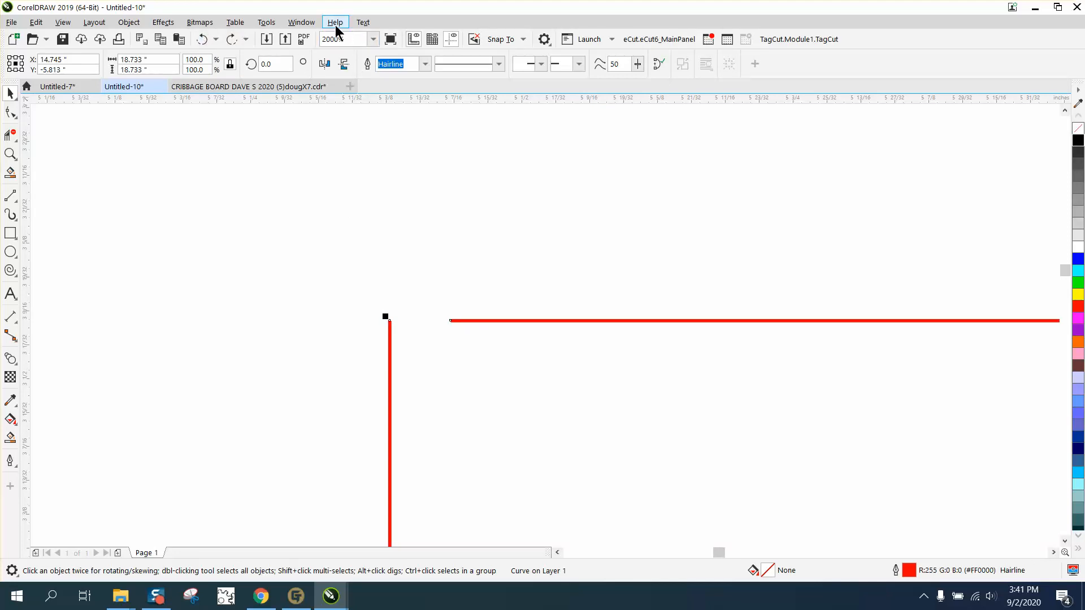
{"action": "mouse_move", "coordinate": [301, 23]}
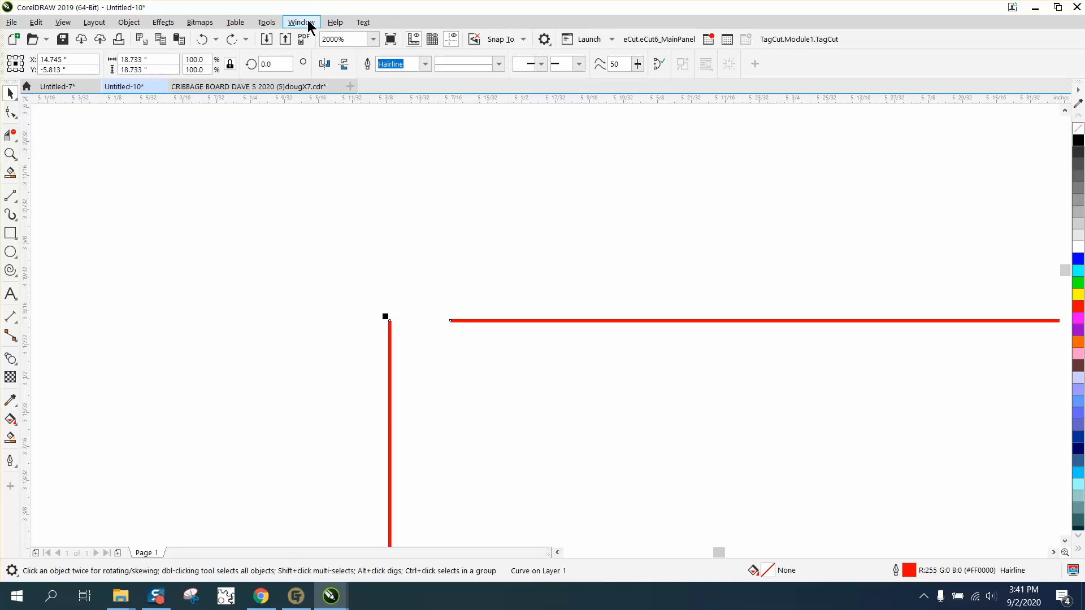
Open the Customization options from the Tools menu
{"action": "left_click", "coordinate": [265, 22]}
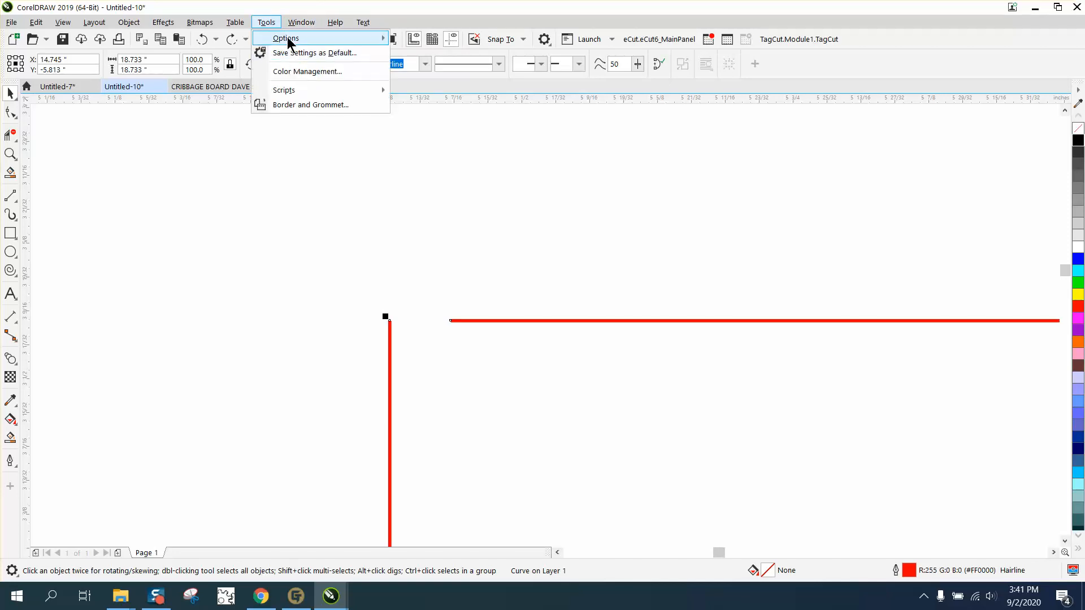
{"action": "left_click", "coordinate": [285, 38]}
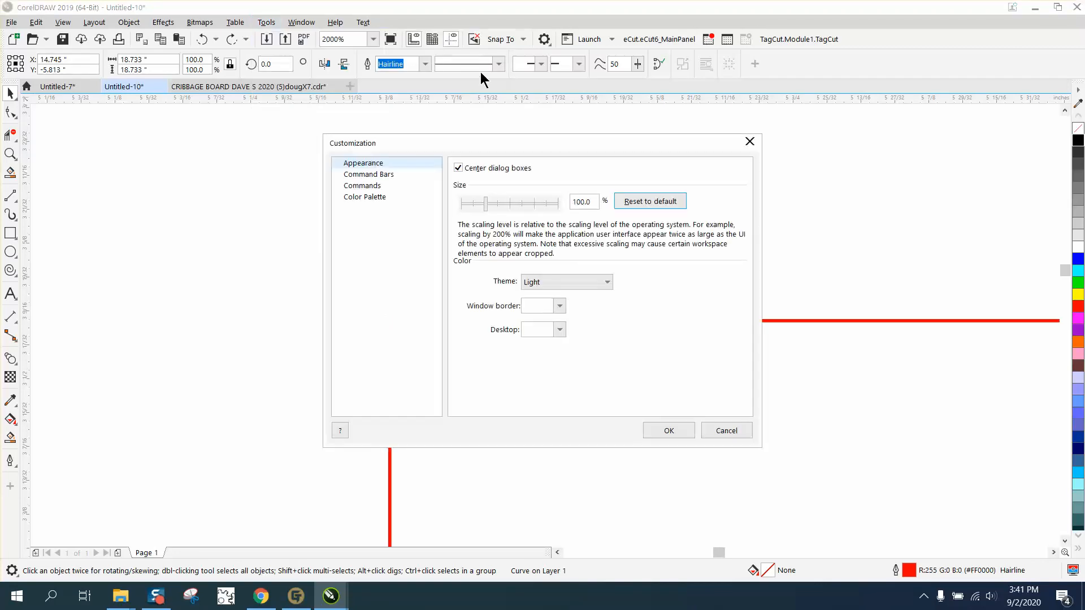
Search the Commands list for "join curve" and select the Join Curves command
{"action": "left_click", "coordinate": [361, 185]}
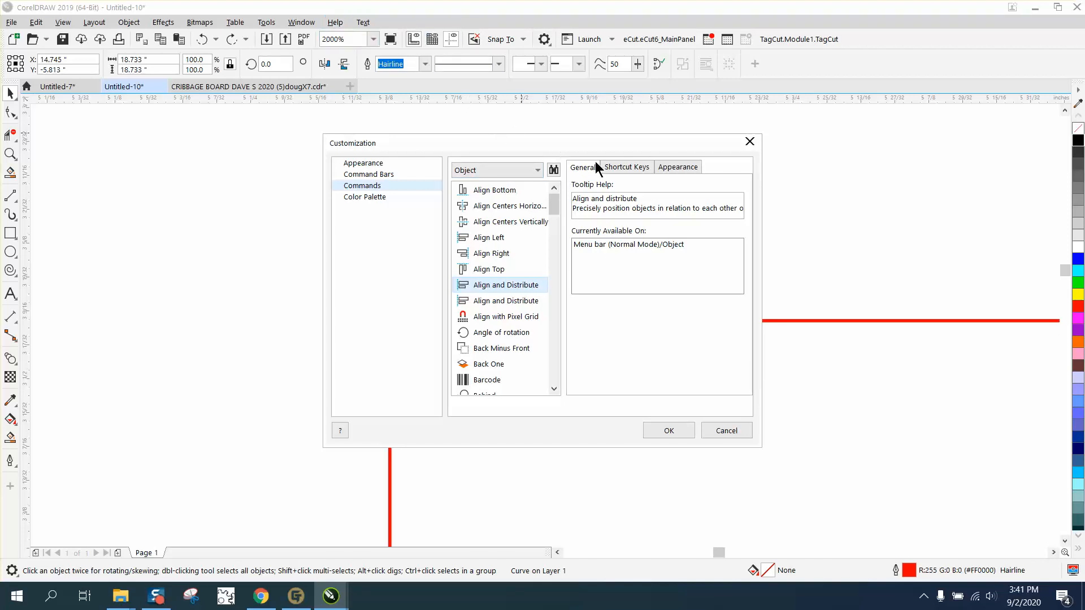
{"action": "left_click", "coordinate": [553, 170]}
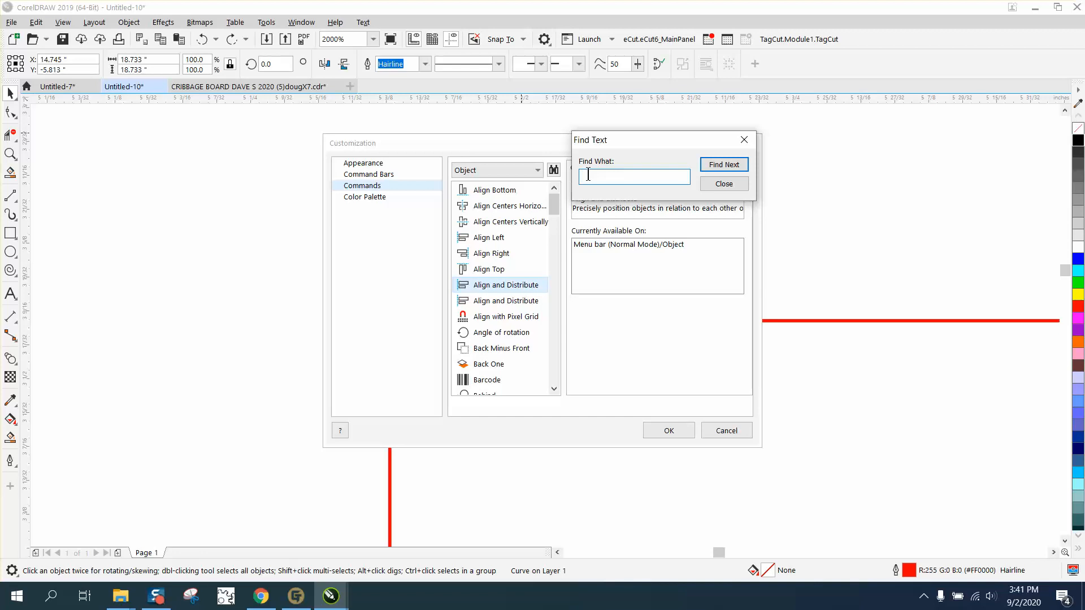
{"action": "type", "text": "join"}
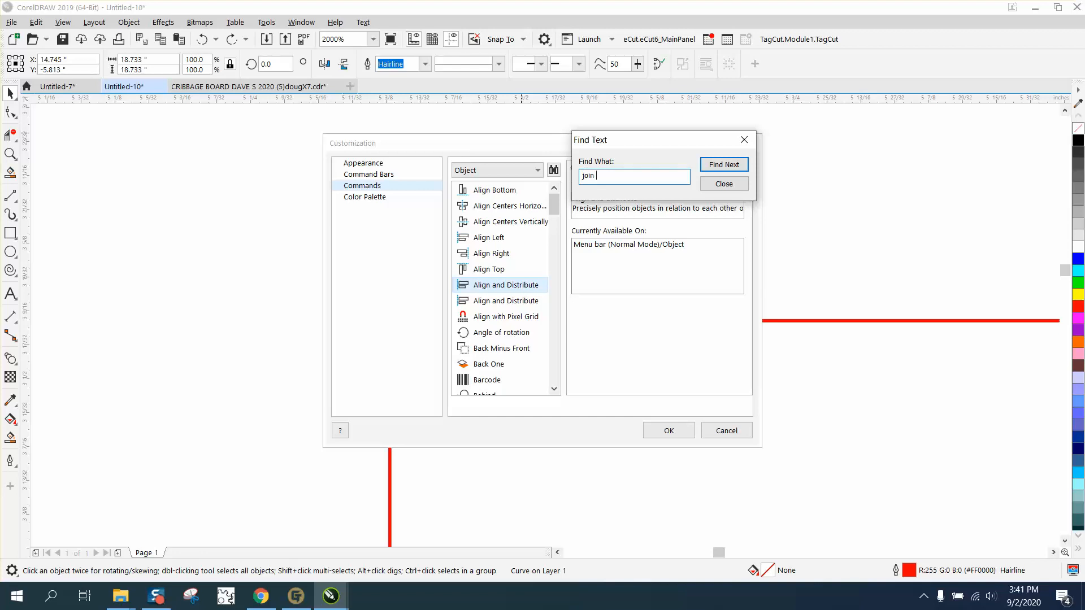
{"action": "type", "text": "curve"}
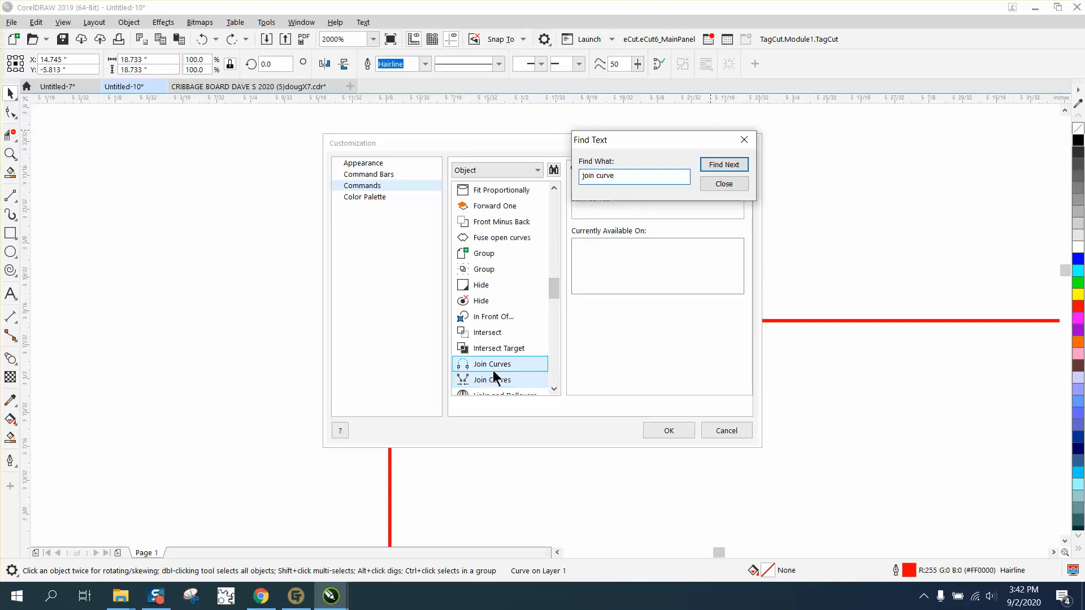
{"action": "left_click", "coordinate": [491, 380]}
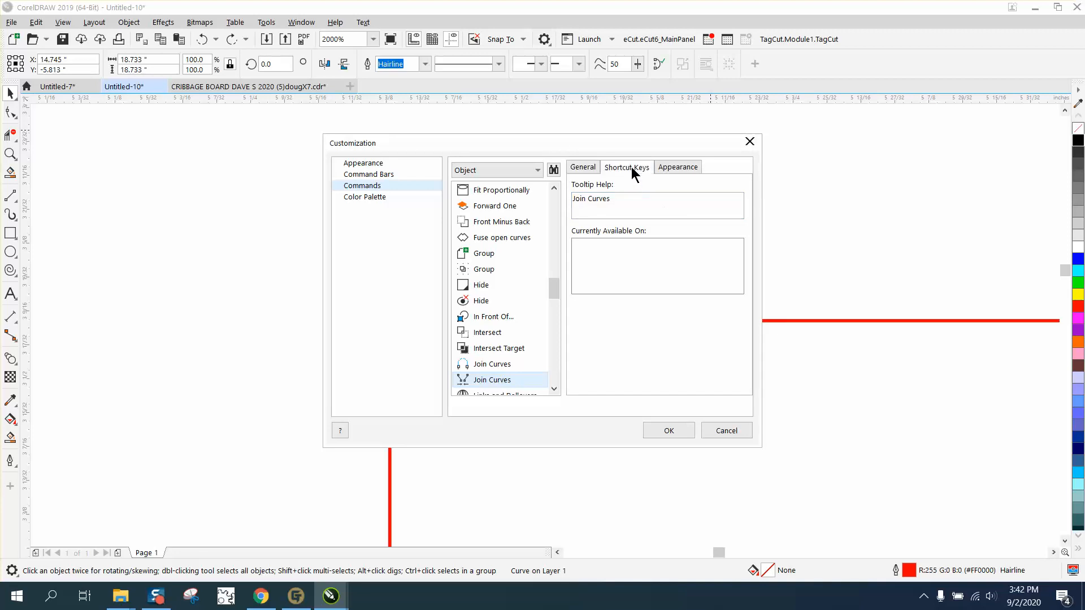
Assign a period as the new shortcut key for Join Curves and close the settings
{"action": "left_click", "coordinate": [625, 168]}
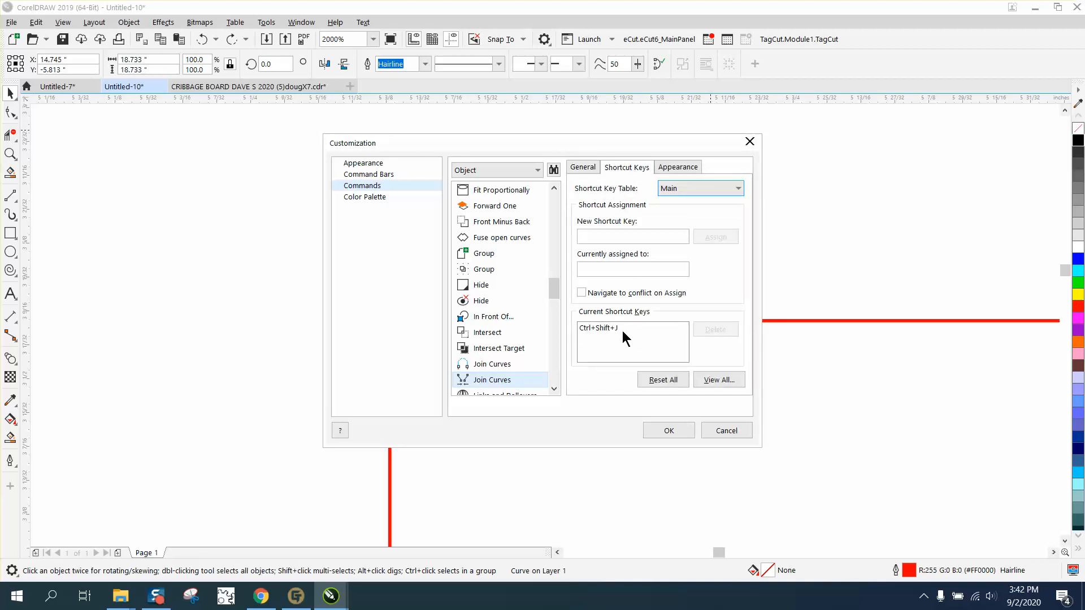
{"action": "left_click", "coordinate": [631, 236]}
{"action": "type", "text": "J"}
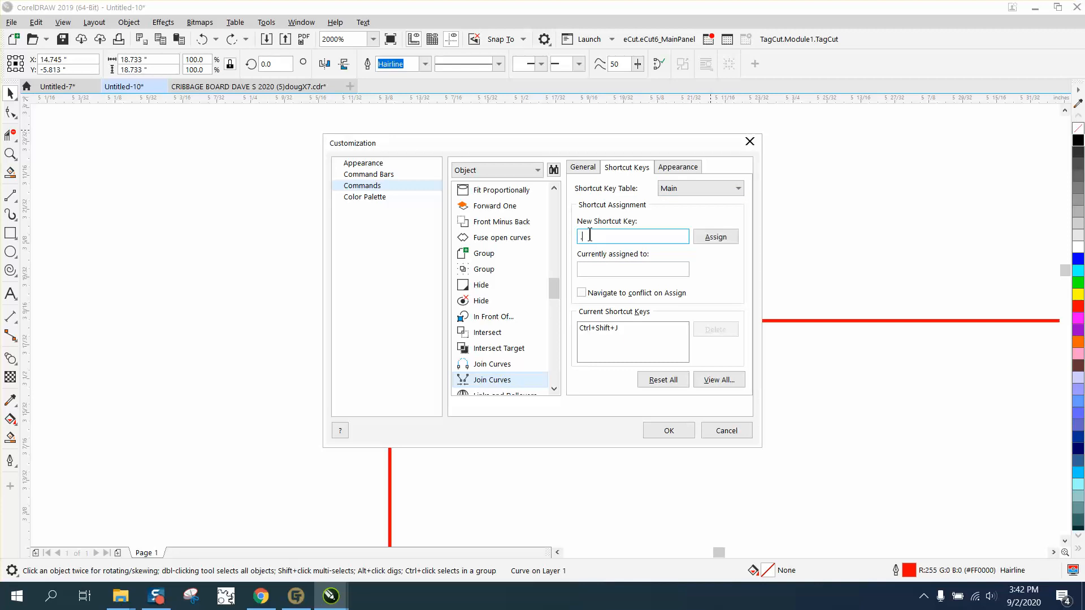
{"action": "type", "text": "."}
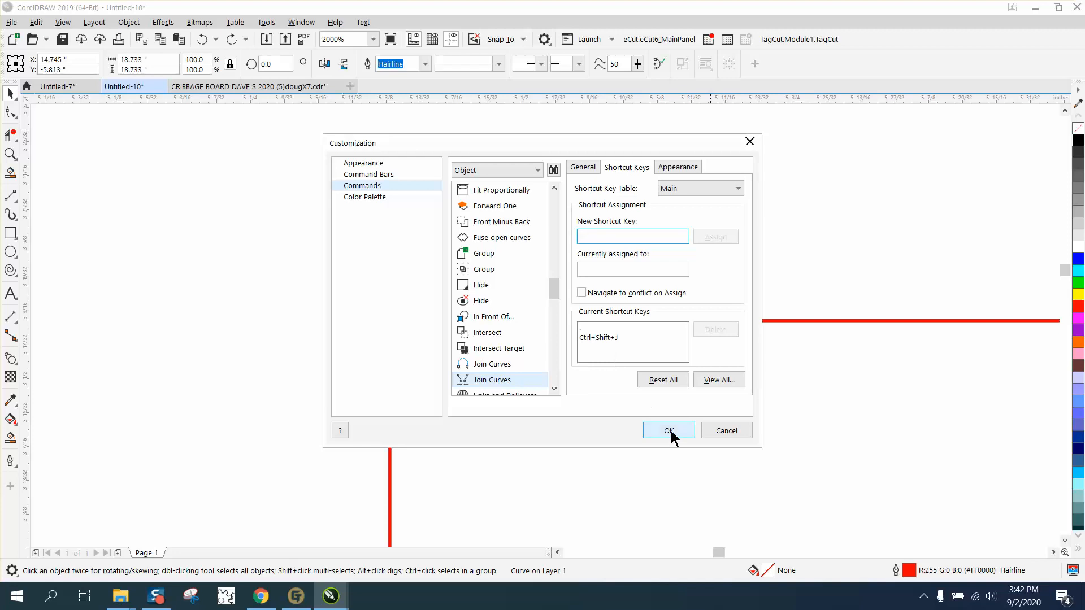
{"action": "left_click", "coordinate": [668, 431]}
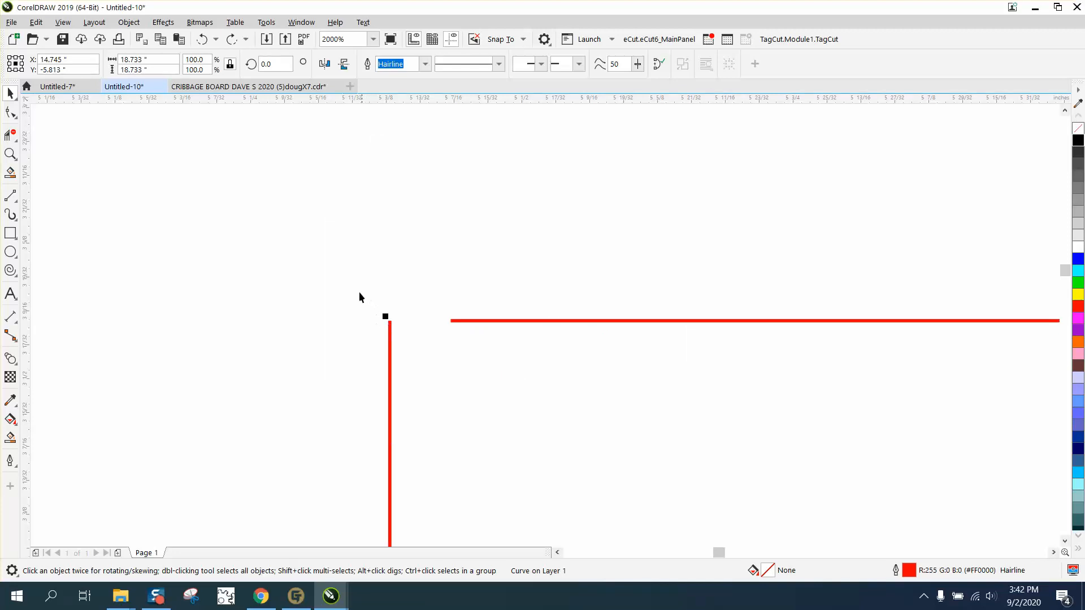
With the Shape tool, join the line ends via the period shortcut and confirm the tolerance
{"action": "left_click", "coordinate": [10, 114]}
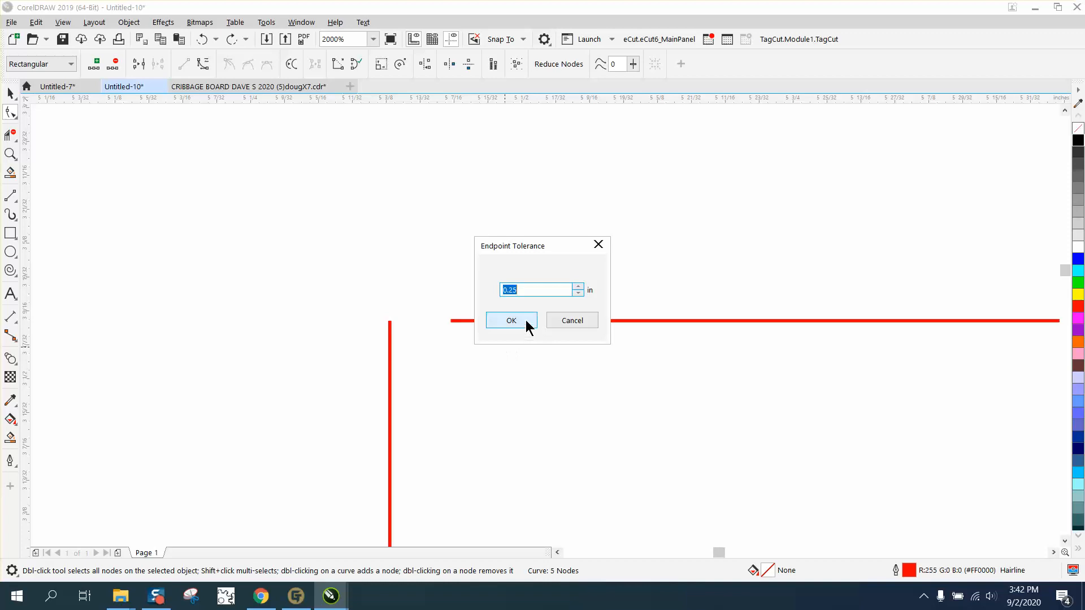
{"action": "left_click", "coordinate": [511, 320]}
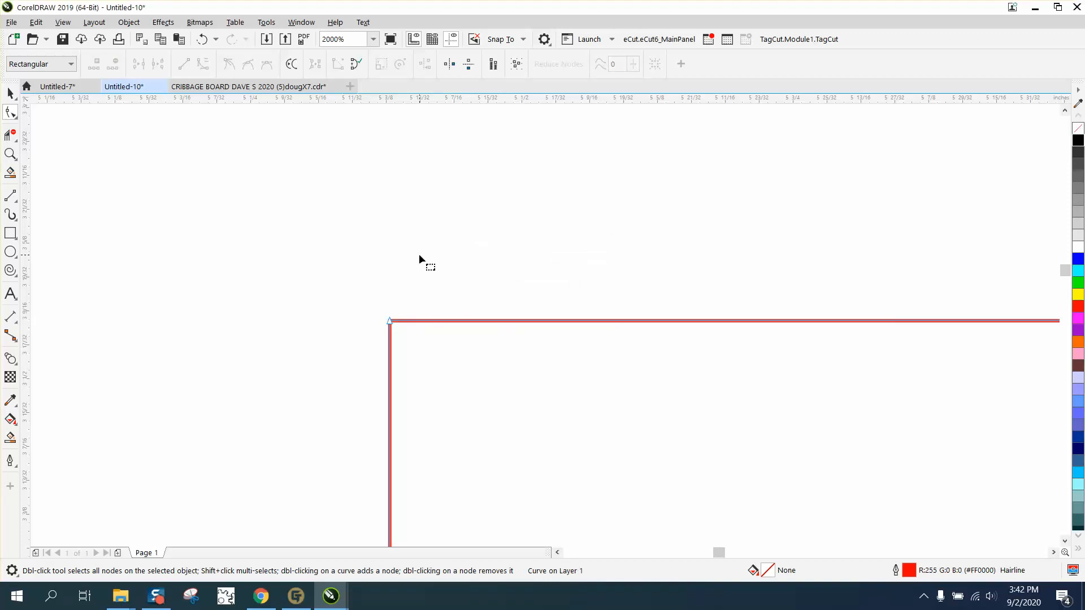
{"action": "mouse_move", "coordinate": [420, 274]}
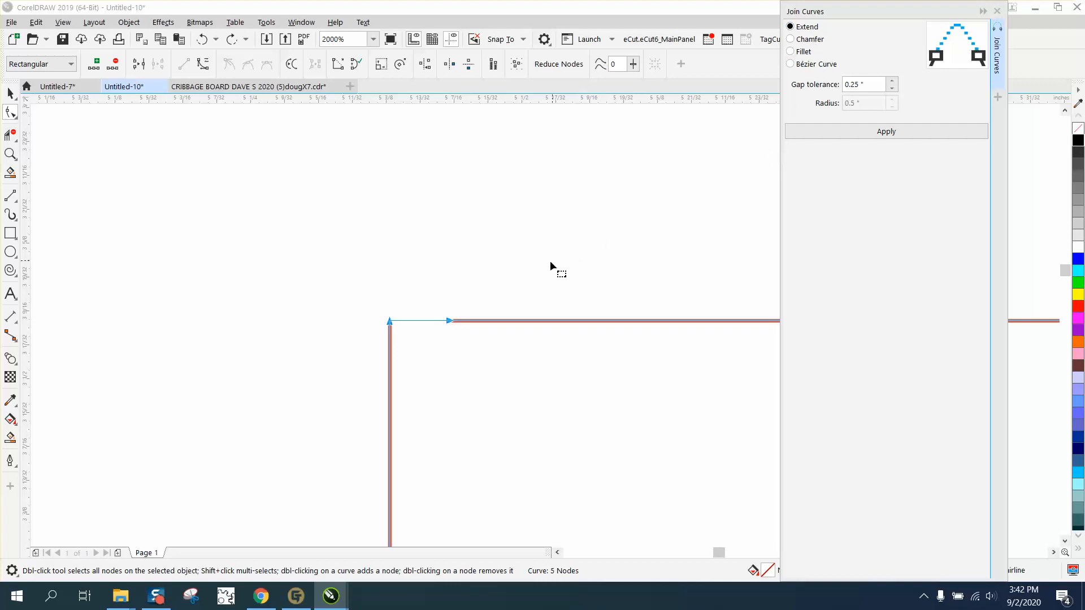
{"action": "mouse_move", "coordinate": [547, 266]}
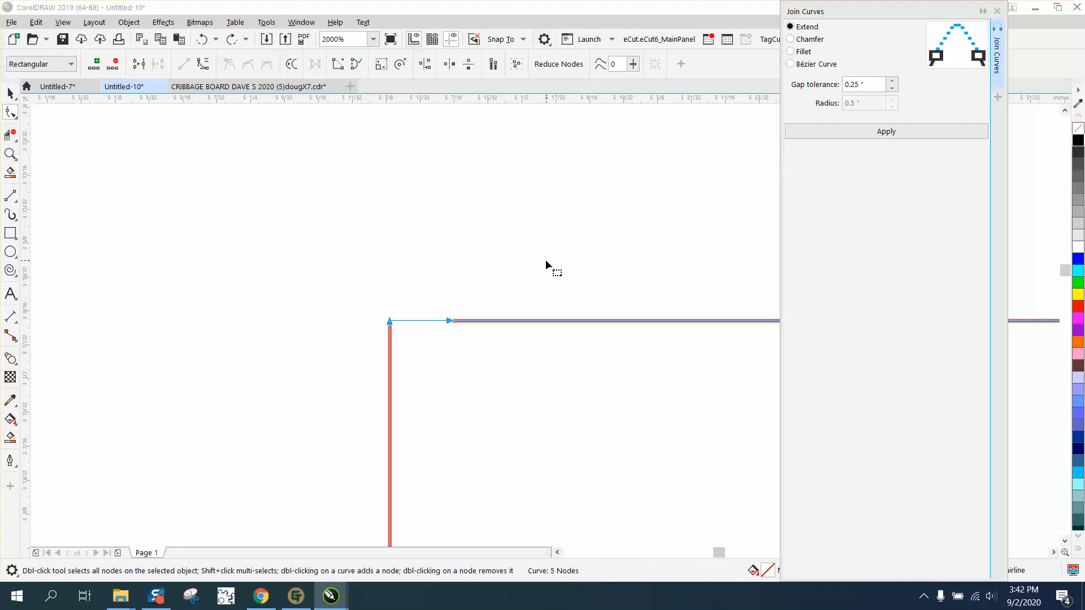